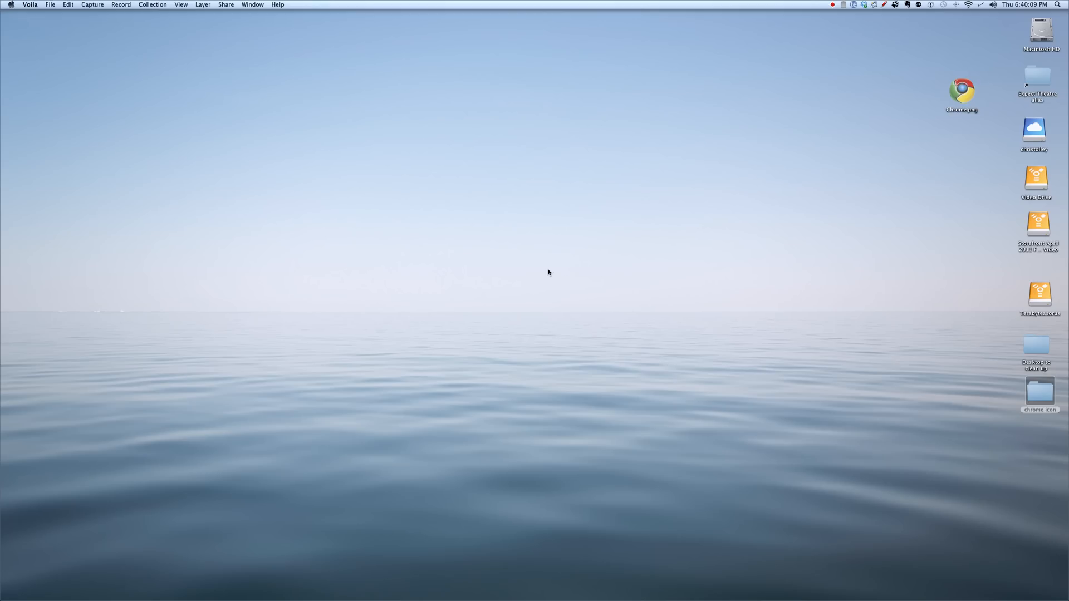
pyautogui.moveTo(245, 477)
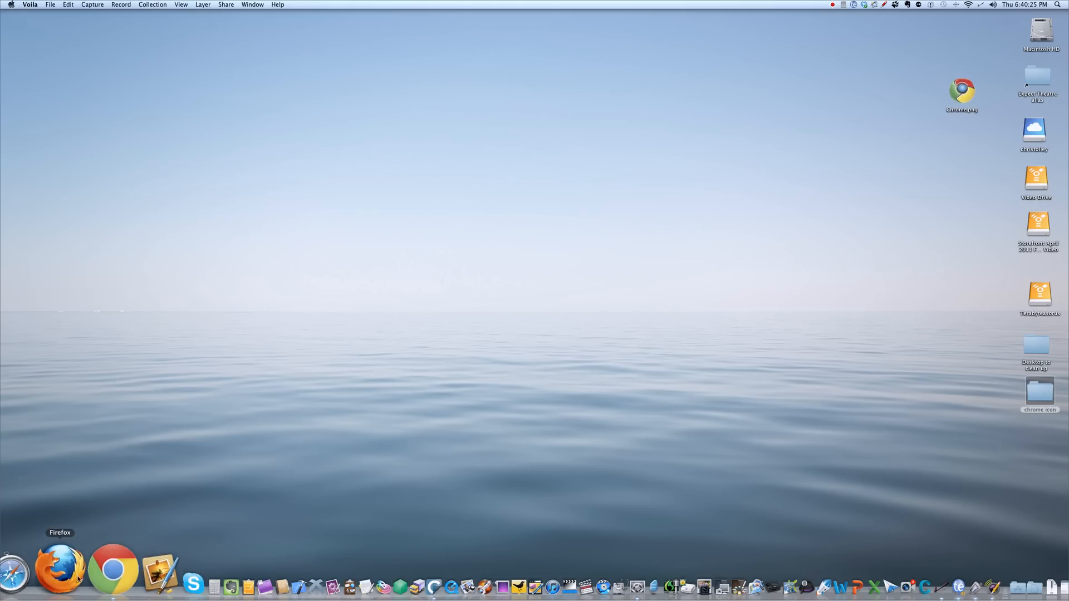
pyautogui.moveTo(98, 568)
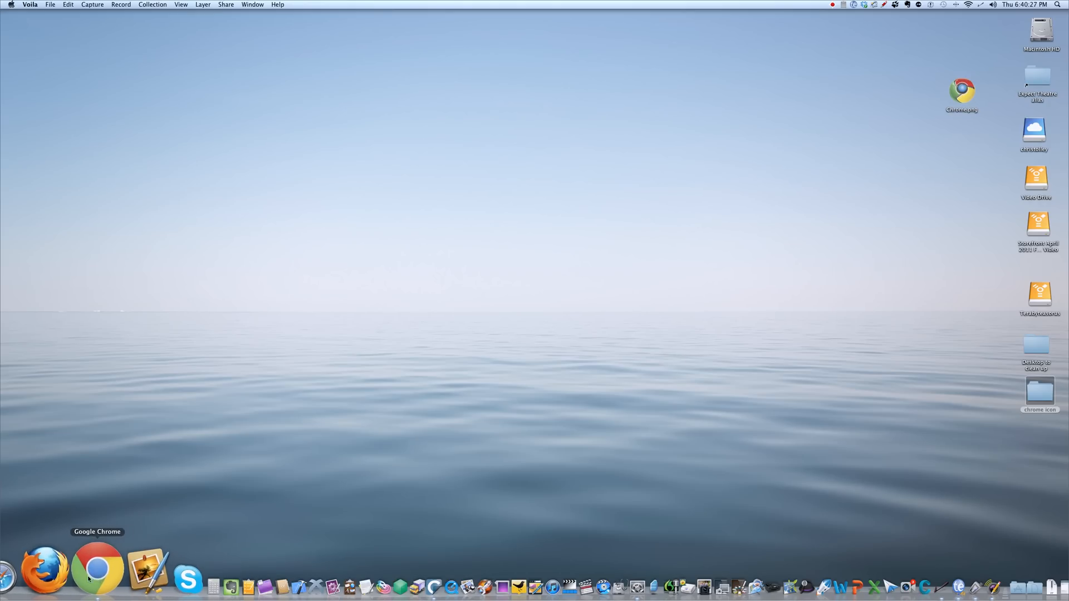
pyautogui.moveTo(433, 338)
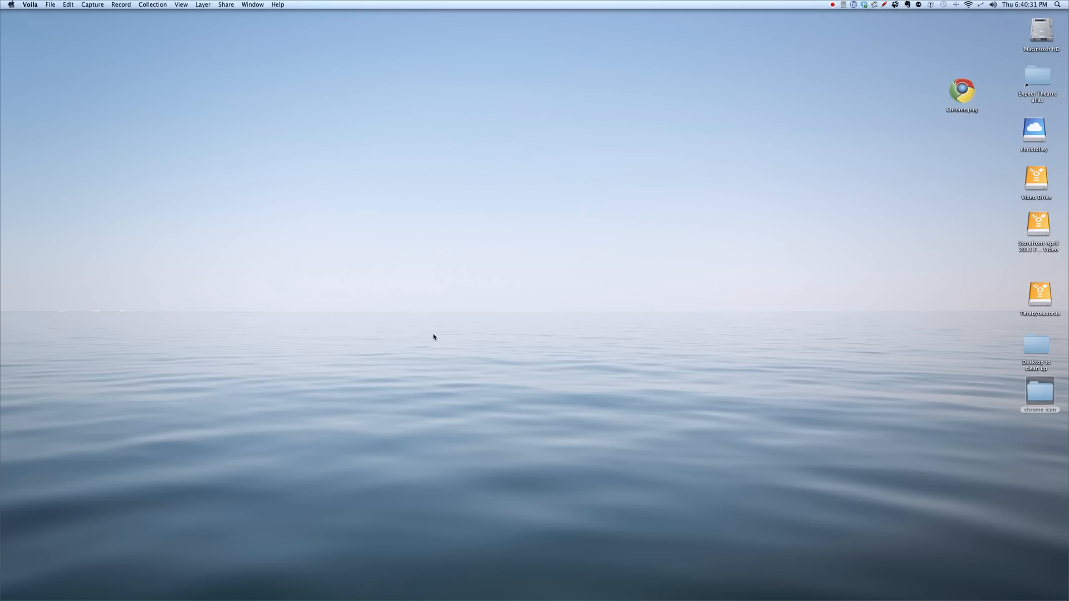
pyautogui.moveTo(421, 391)
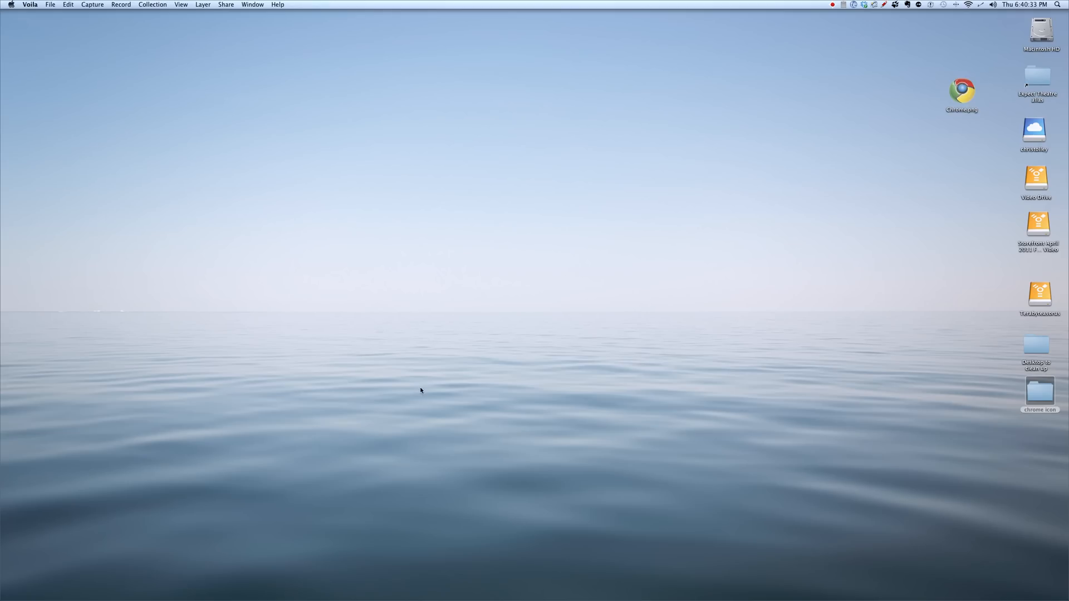
pyautogui.moveTo(99, 568)
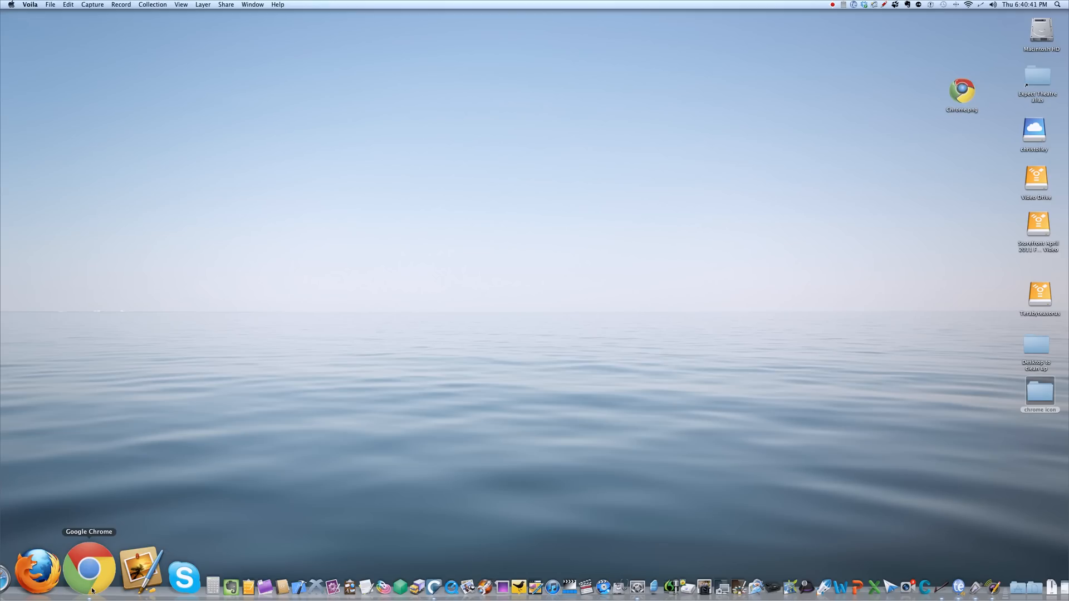
pyautogui.moveTo(935, 564)
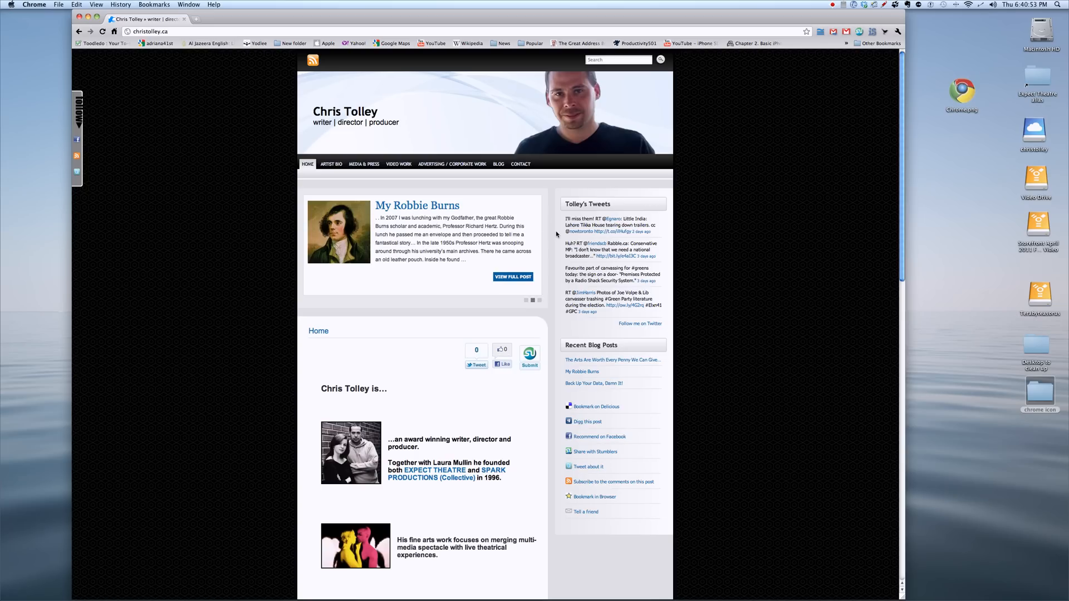
pyautogui.moveTo(244, 141)
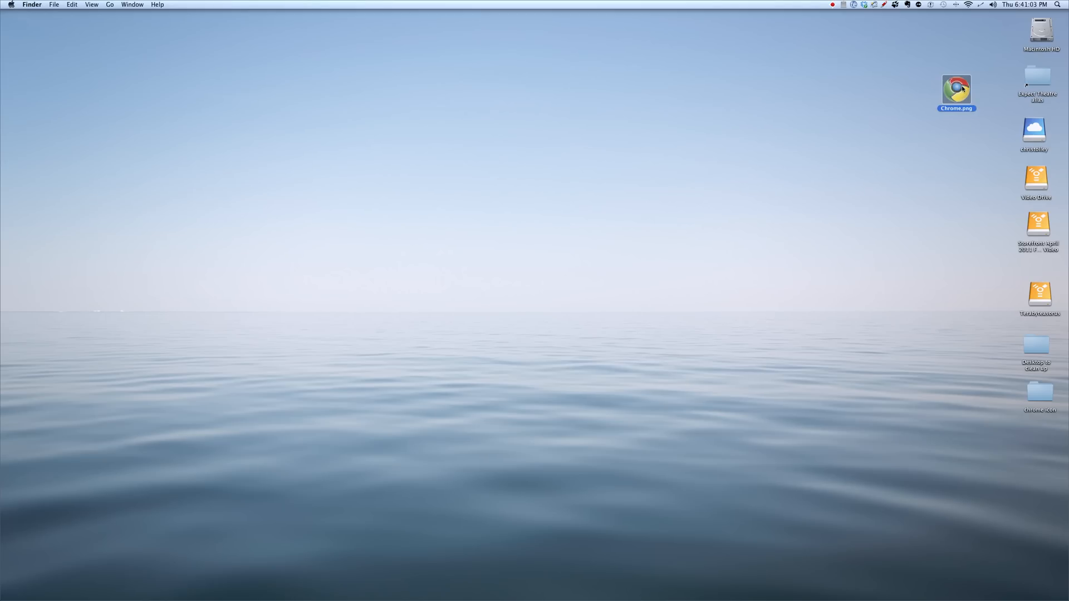
# Nudge the Chrome.png image on the desktop slightly down and left
pyautogui.moveTo(956, 89); pyautogui.dragTo(947, 105)
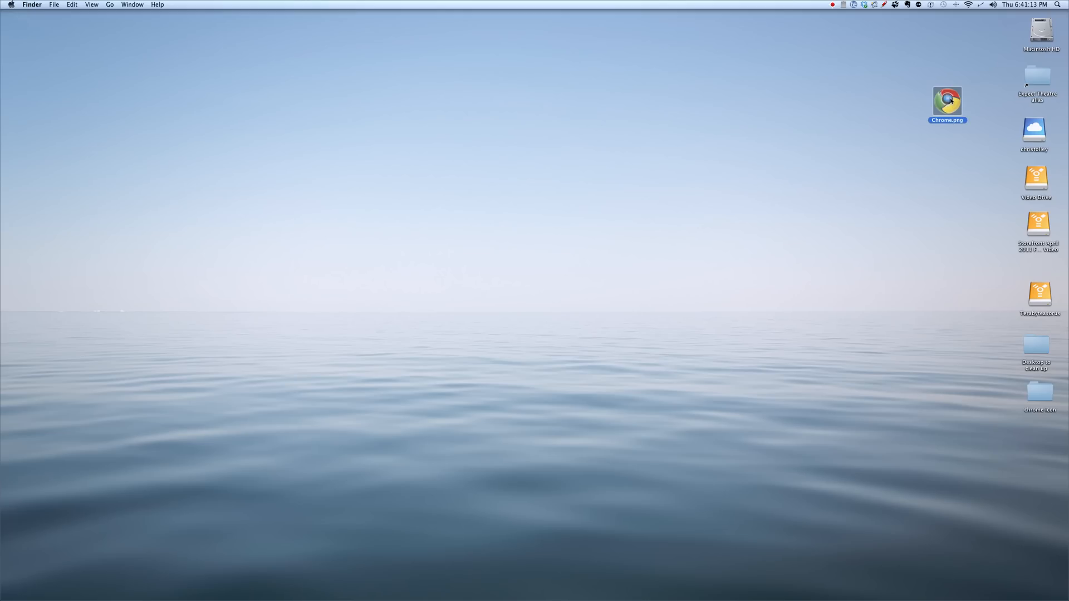
# Open Get Info for Chrome.png and move its panel toward the screen centre
pyautogui.rightClick(946, 101)
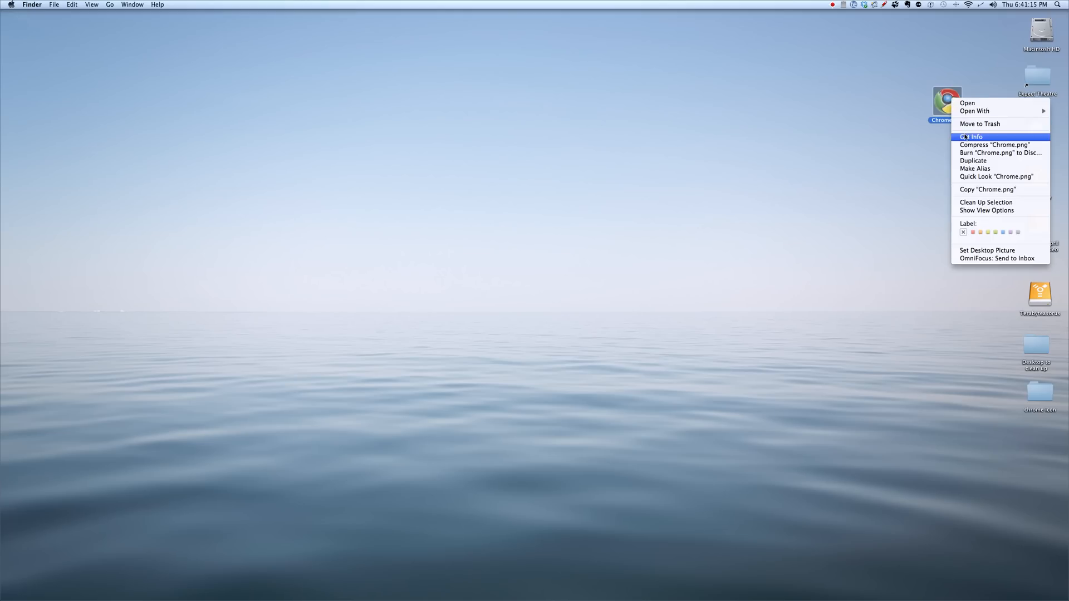
pyautogui.click(972, 136)
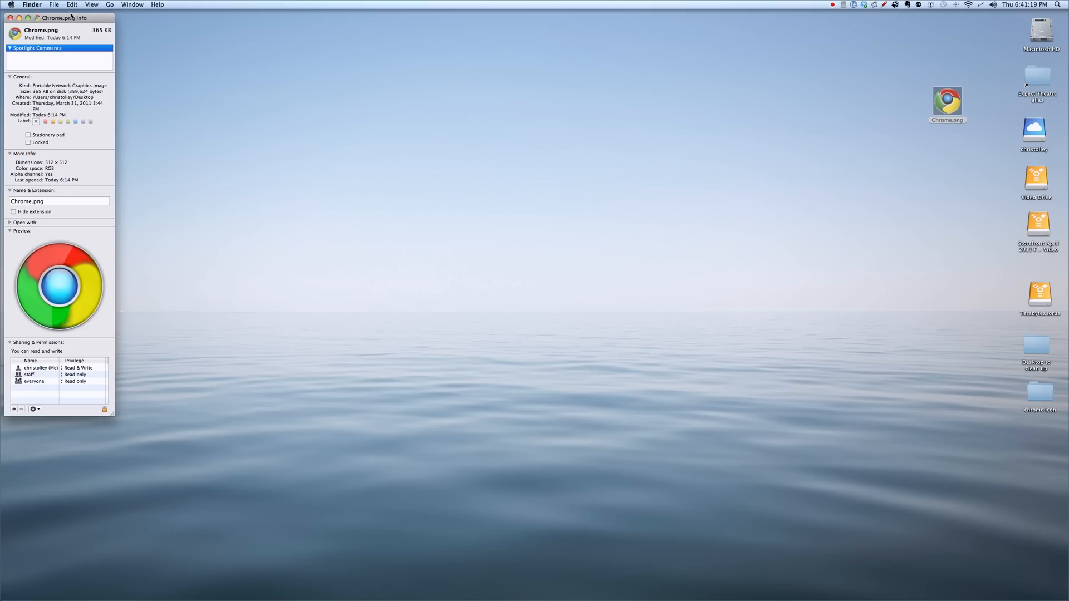
pyautogui.moveTo(62, 18); pyautogui.dragTo(493, 67)
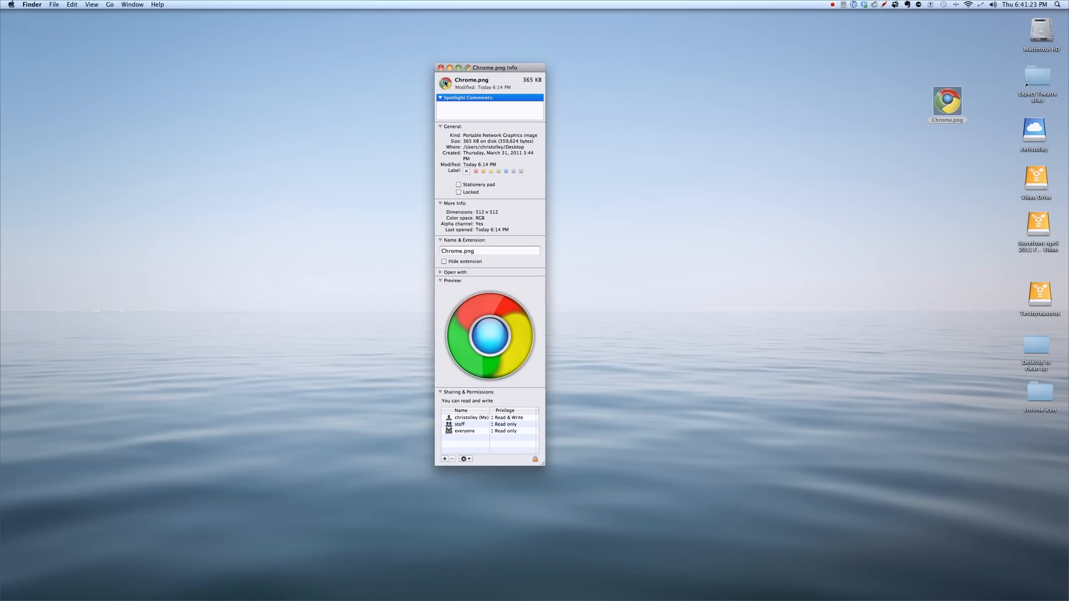
pyautogui.moveTo(458, 84)
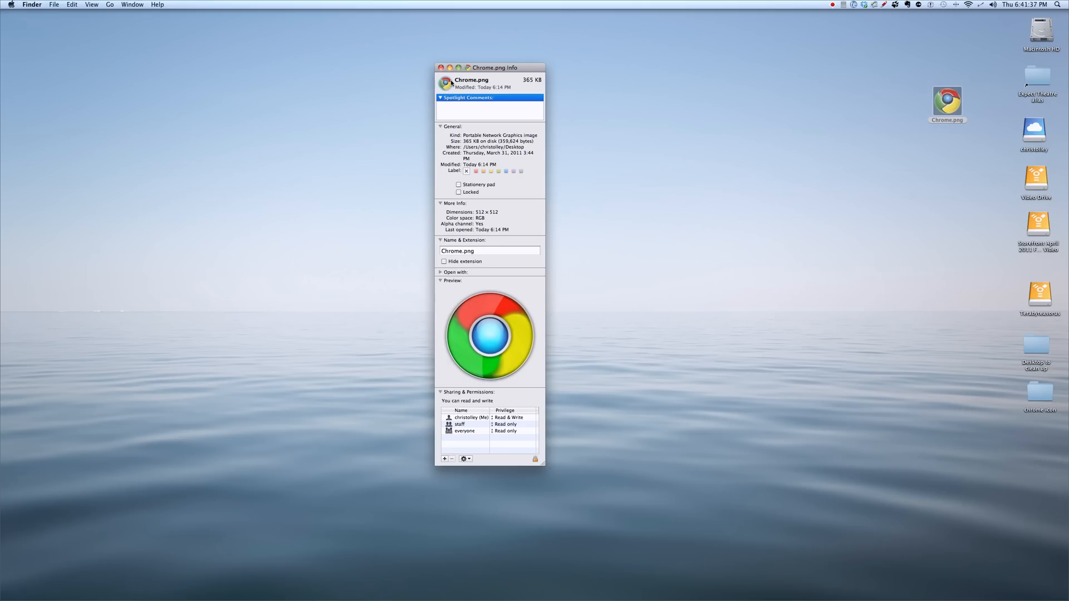
# Copy the old 3D Chrome preview via Edit > Copy and close the info panel
pyautogui.click(72, 4)
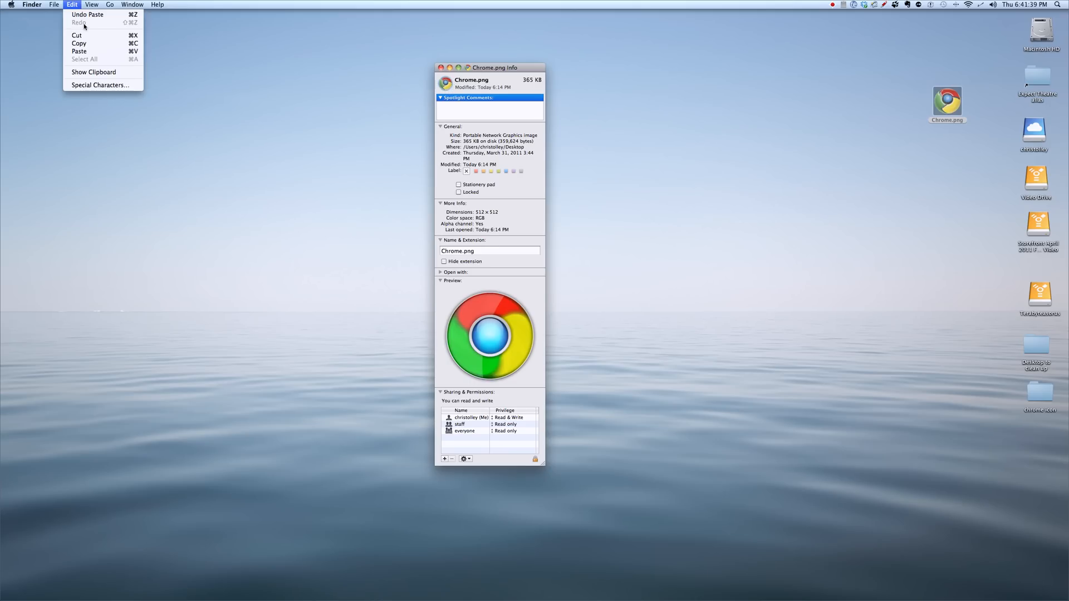
pyautogui.click(475, 8)
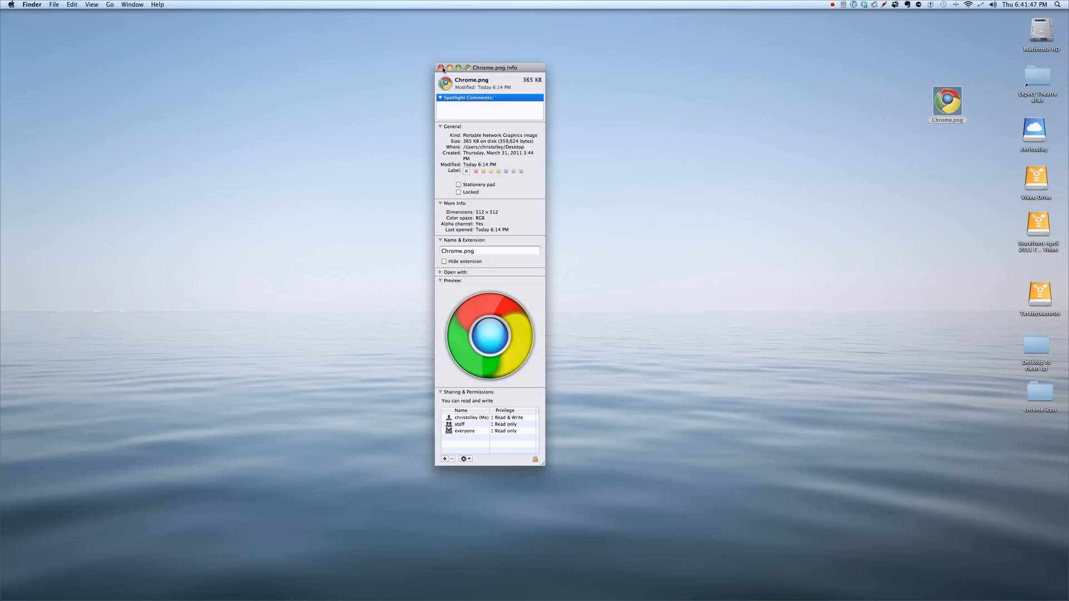
pyautogui.click(441, 68)
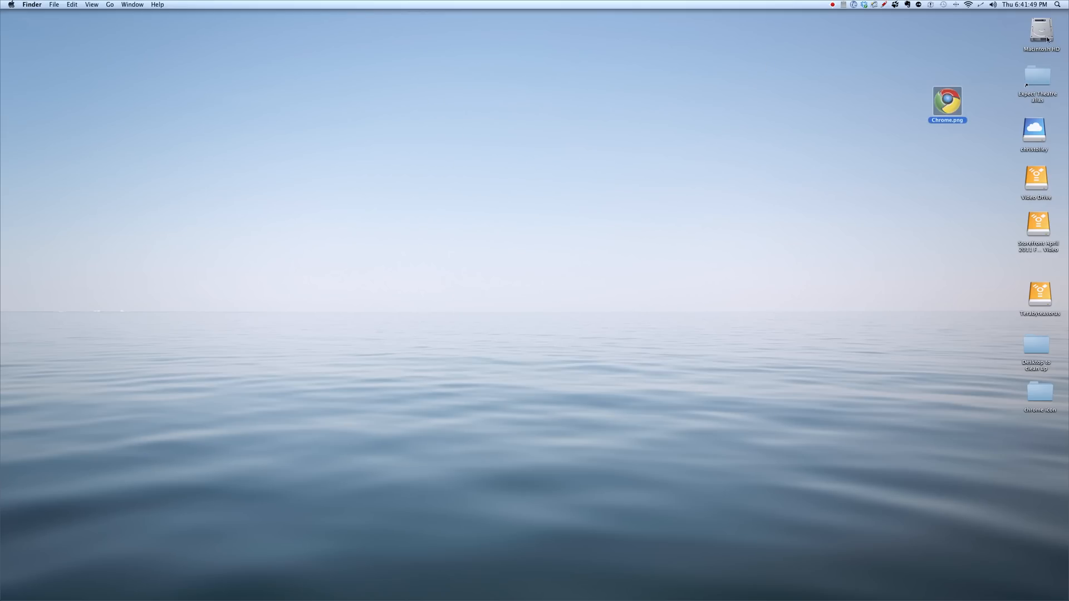
# From Macintosh HD's Applications folder, open Get Info for Google Chrome
pyautogui.doubleClick(1039, 32)
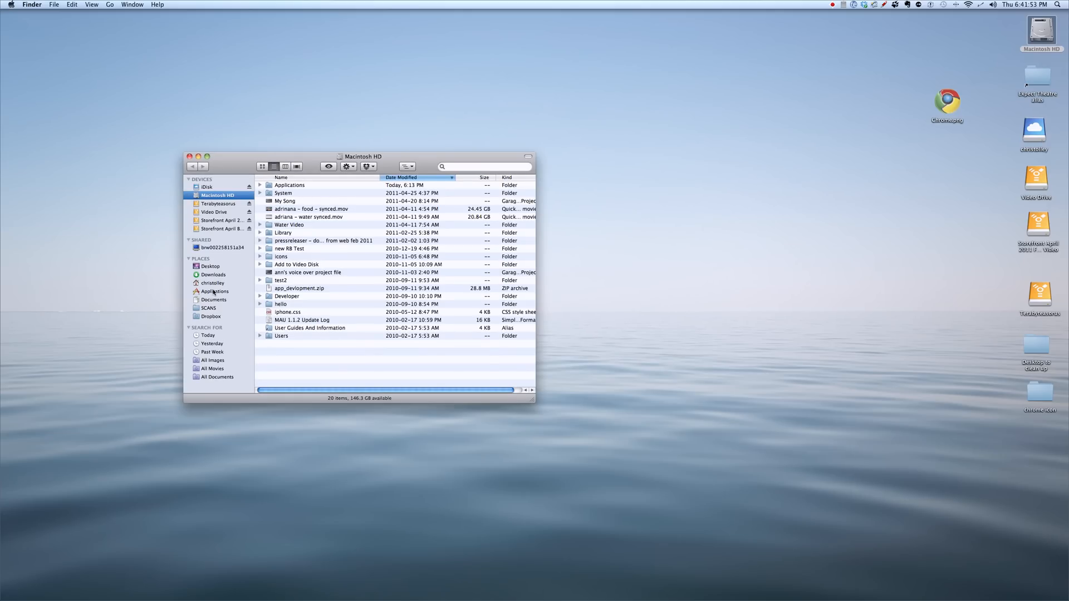
pyautogui.click(215, 291)
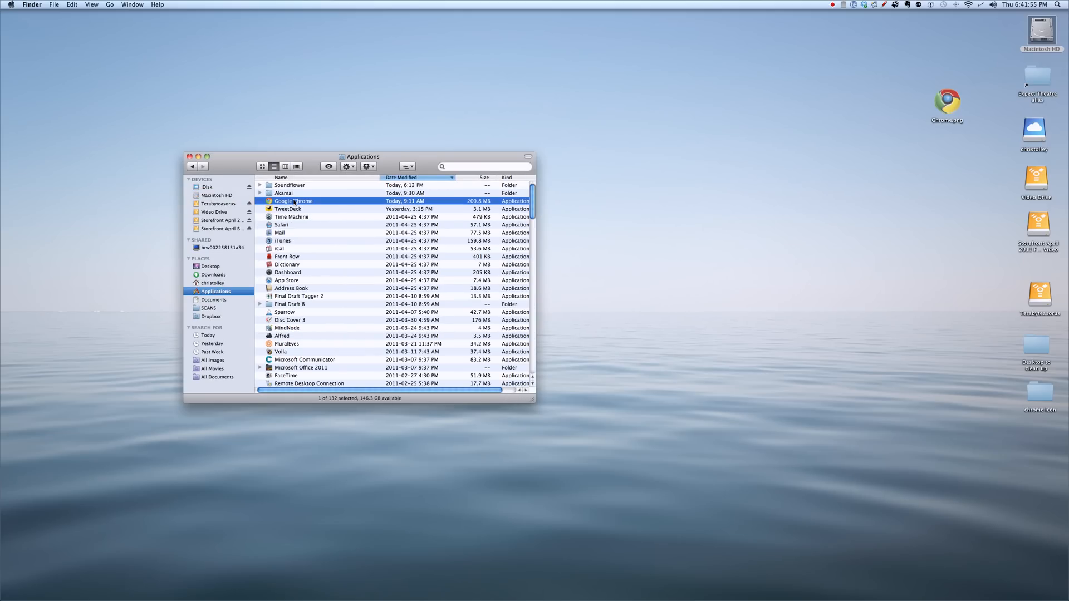
pyautogui.rightClick(294, 201)
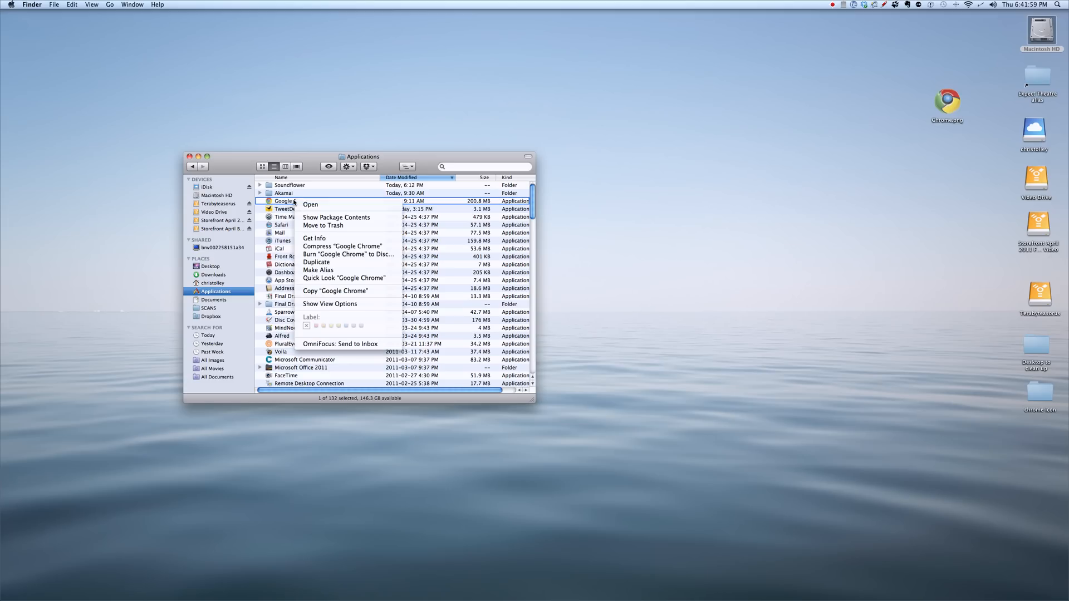
pyautogui.click(314, 238)
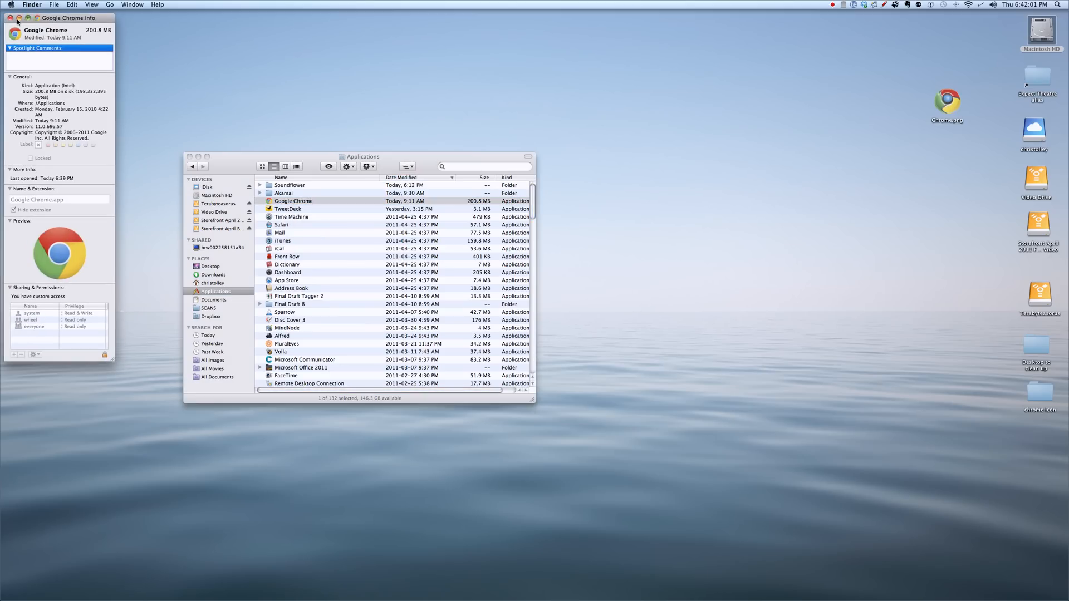
# Move Chrome's info panel beside the Applications list and click the lock to authenticate
pyautogui.moveTo(68, 17); pyautogui.dragTo(484, 22)
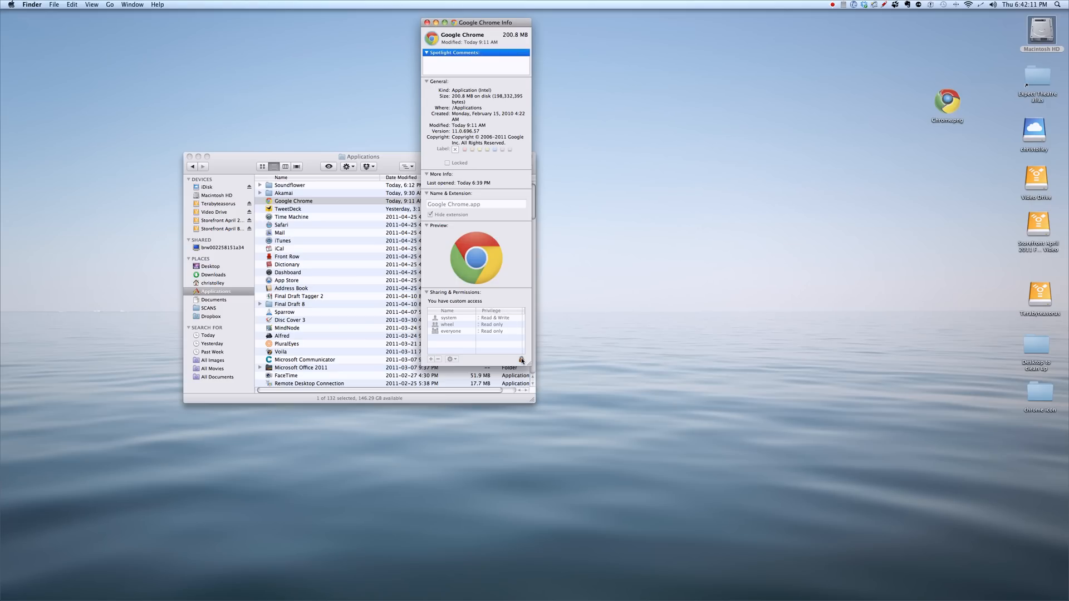
pyautogui.click(521, 360)
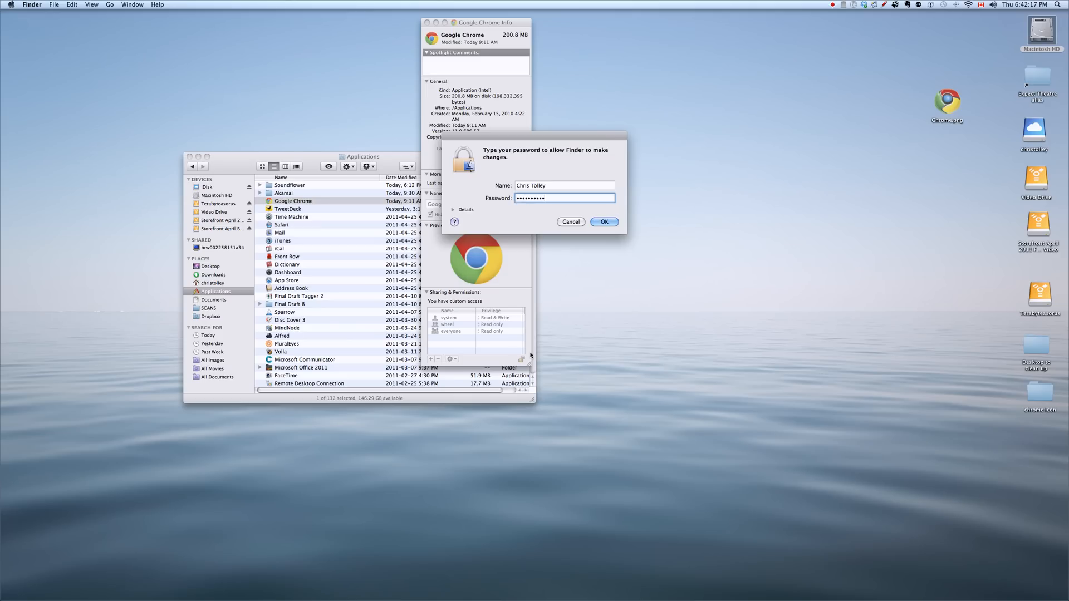
# Confirm the admin password and set everyone's privilege to Read & Write
pyautogui.click(602, 222)
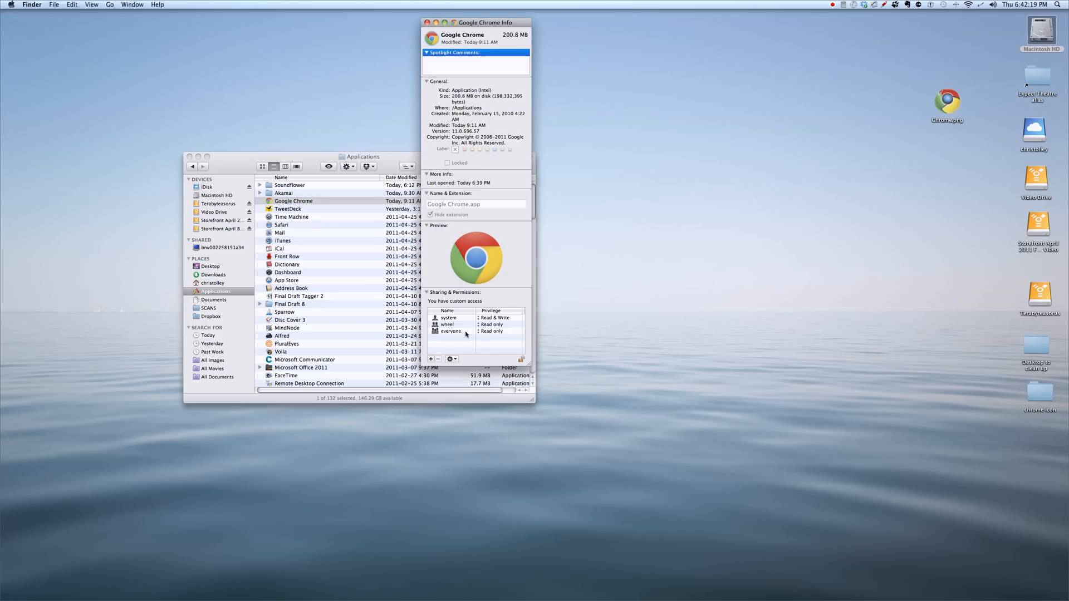
pyautogui.click(493, 331)
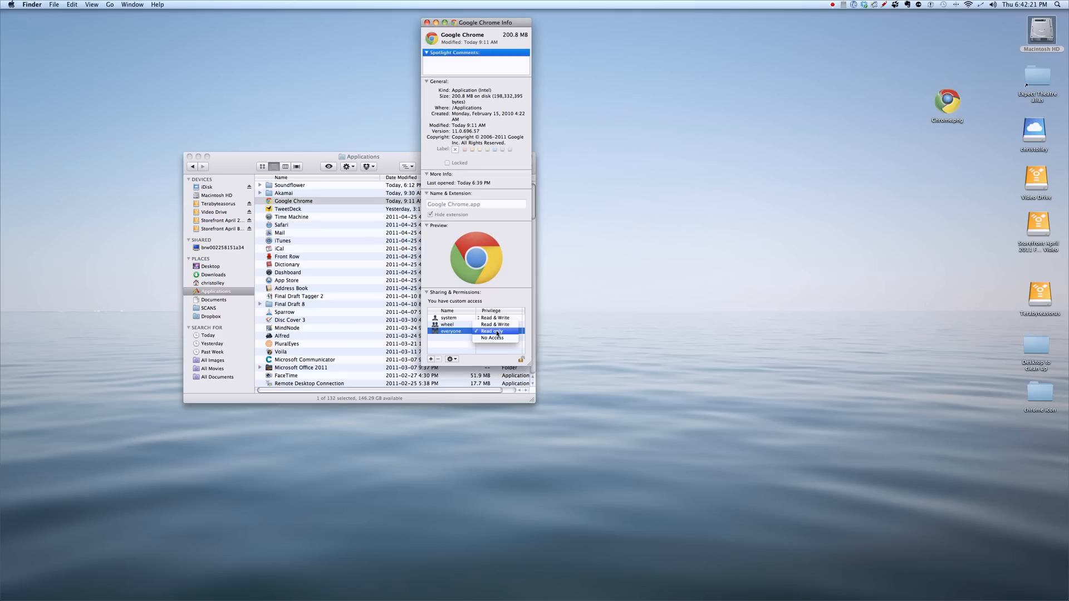
pyautogui.click(495, 331)
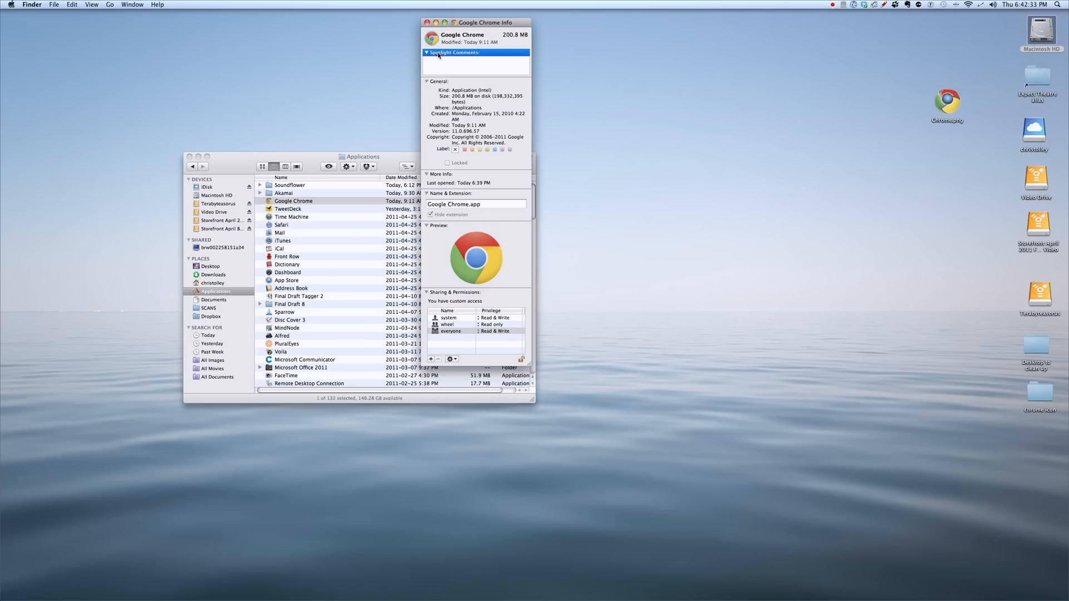
pyautogui.click(72, 5)
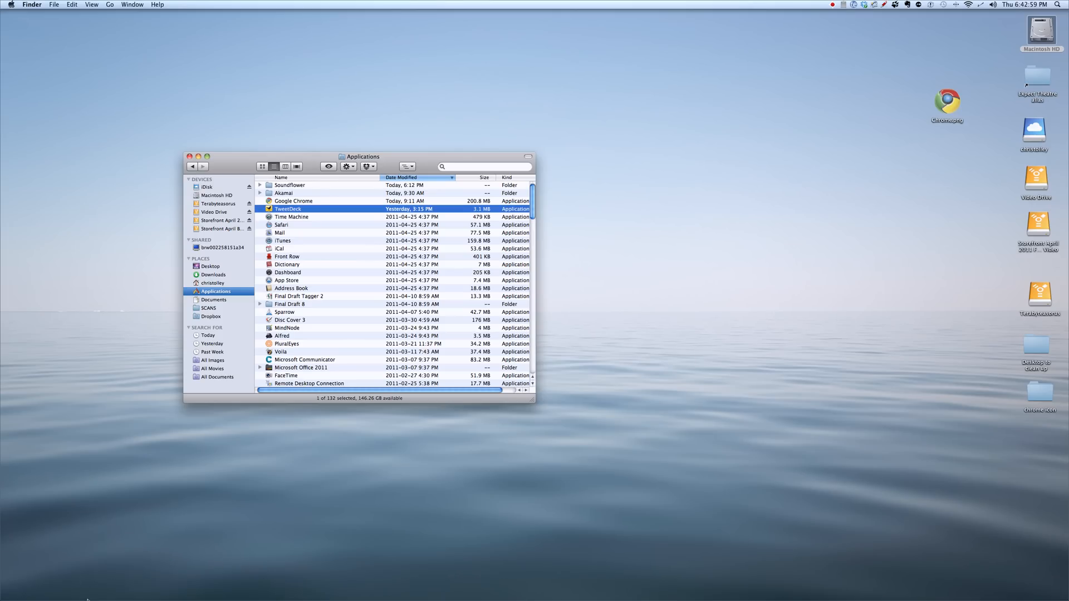
pyautogui.moveTo(82, 563)
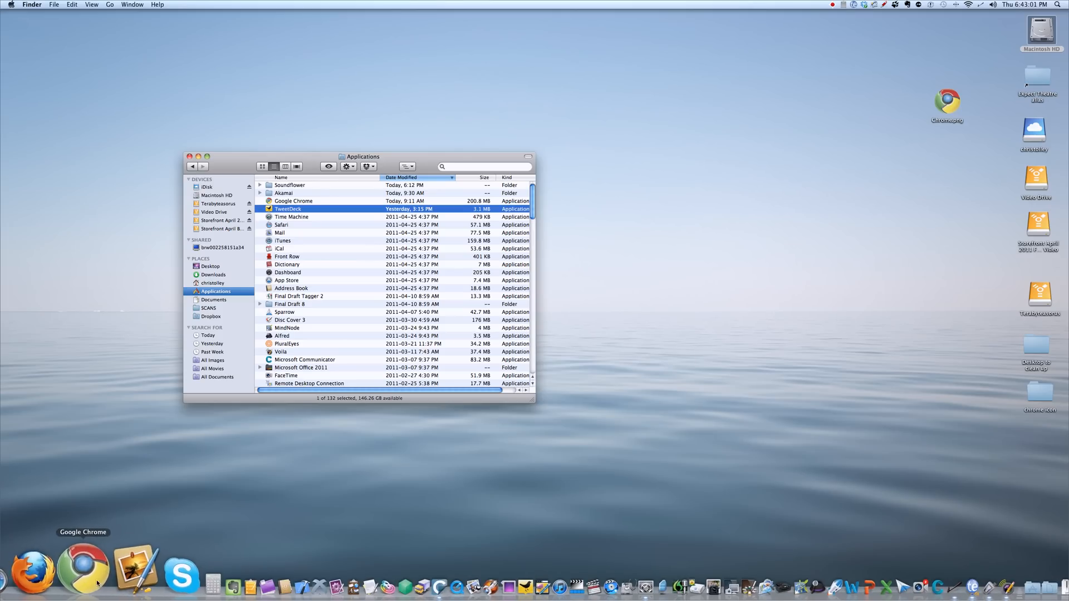